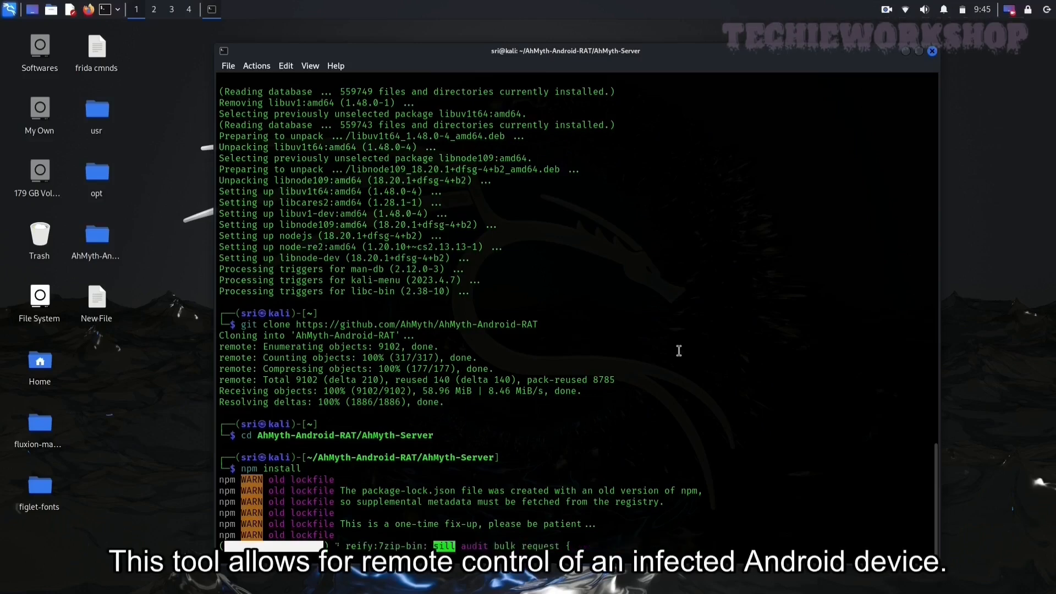
Scroll through the view until only the bare Kali desktop is showing.
{"action": "scroll", "scroll_direction": "down", "scroll_amount": 3}
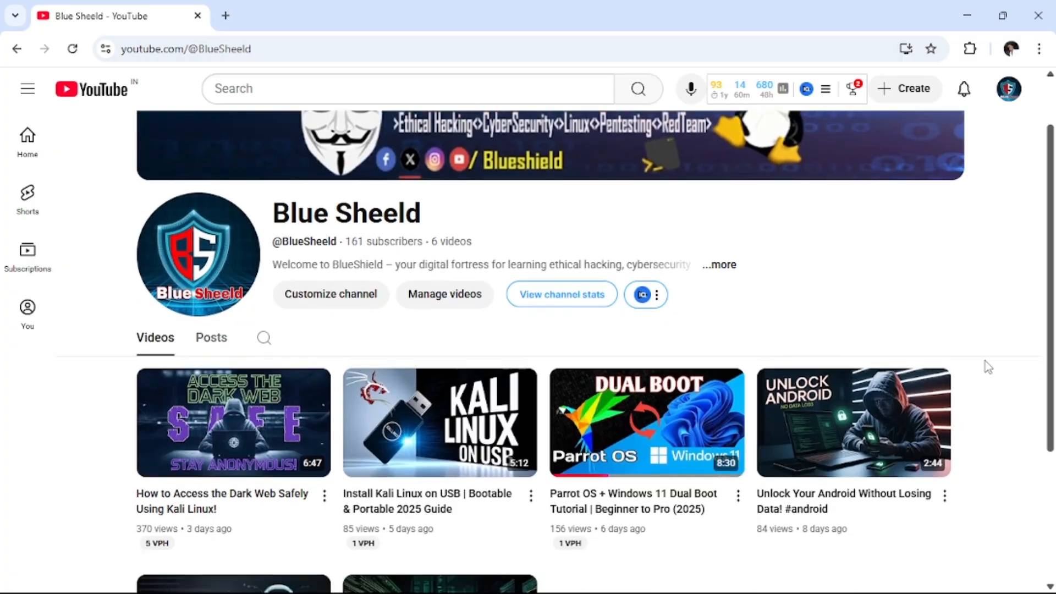
{"action": "scroll", "scroll_direction": "down", "scroll_amount": 3}
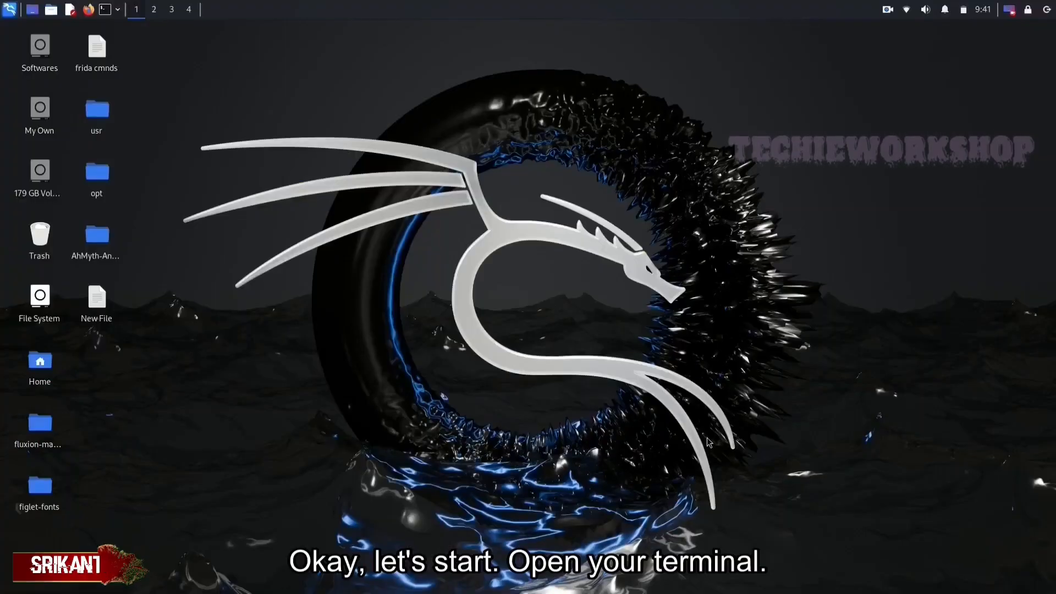
{"action": "mouse_move", "coordinate": [770, 287]}
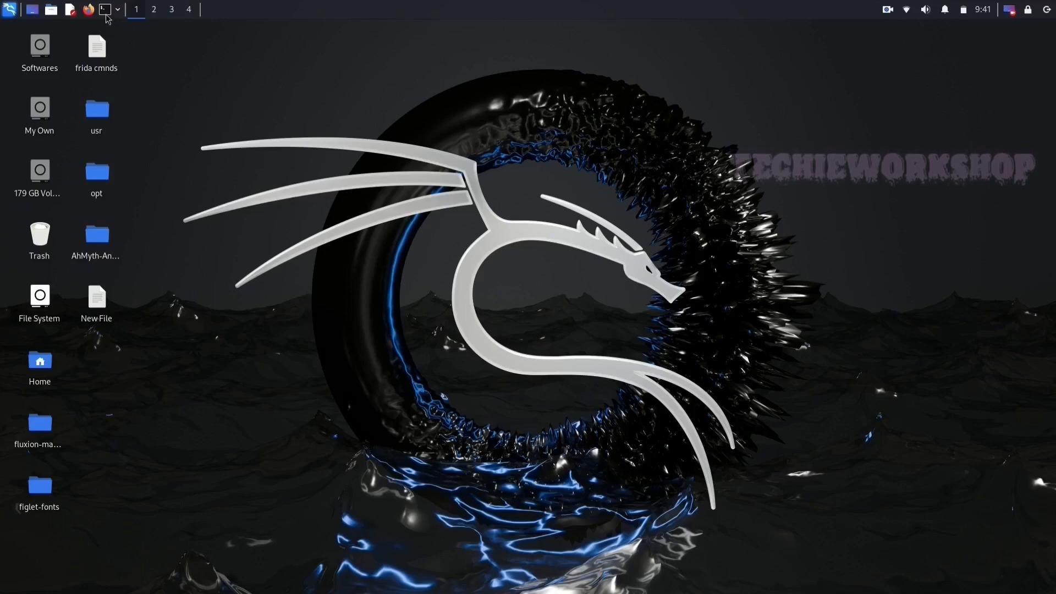
Launch a fresh QTerminal window from the top panel icon.
{"action": "left_click", "coordinate": [102, 10]}
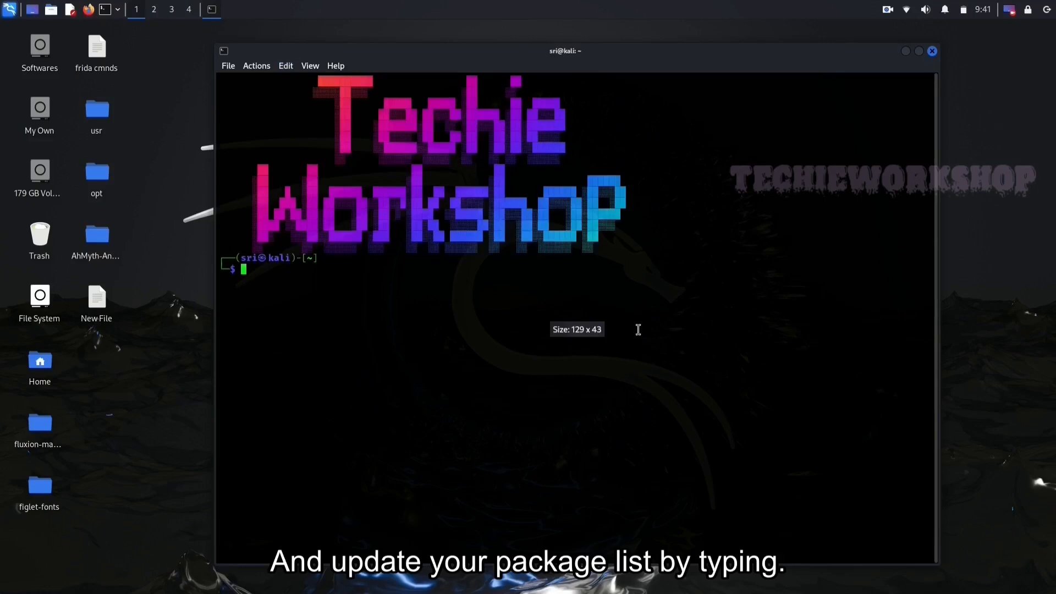
Run the sudo apt package refresh and confirm with the password.
{"action": "type", "text": "sudo apt upgrade"}
{"action": "type", "text": "sudo apt-get update"}
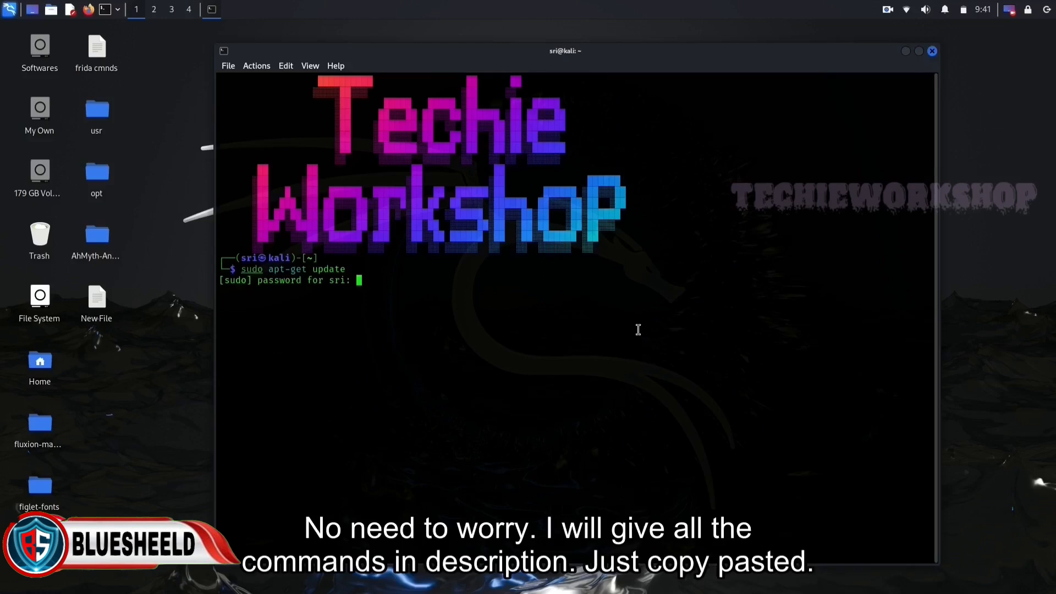
{"action": "key", "text": "Return"}
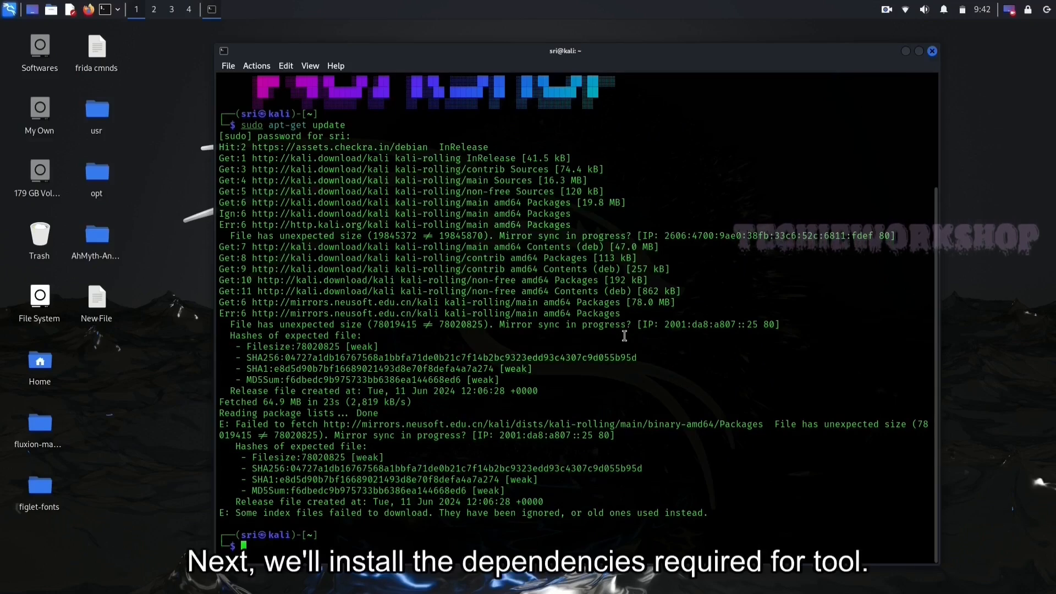
Install nodejs, npm and dependencies, then start the git clone of the repository.
{"action": "type", "text": "sudo apt-get update"}
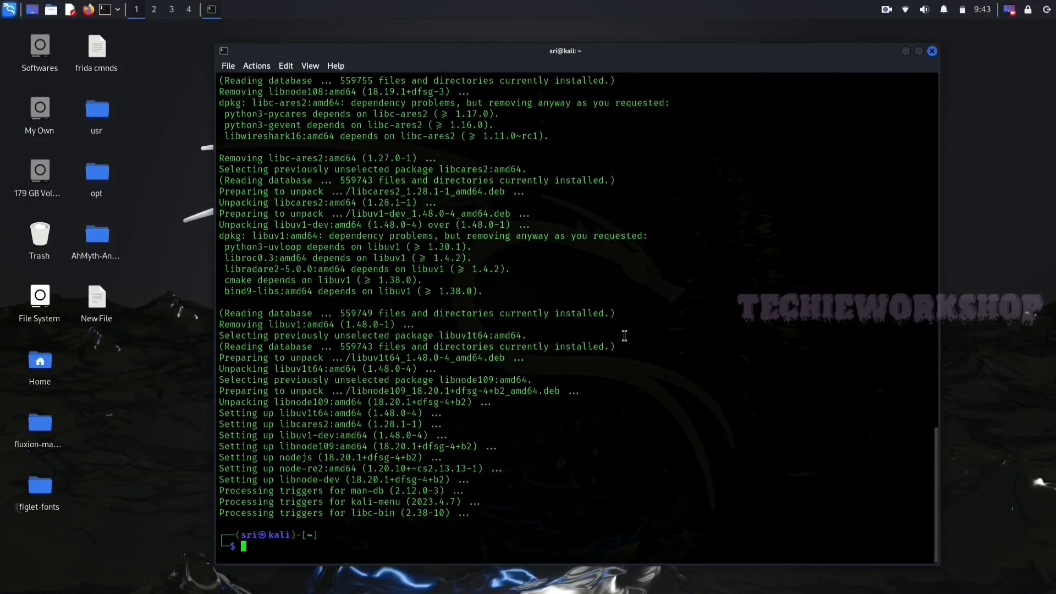
{"action": "type", "text": "git clone https://github.com/user/cctv-camera-jammer.git"}
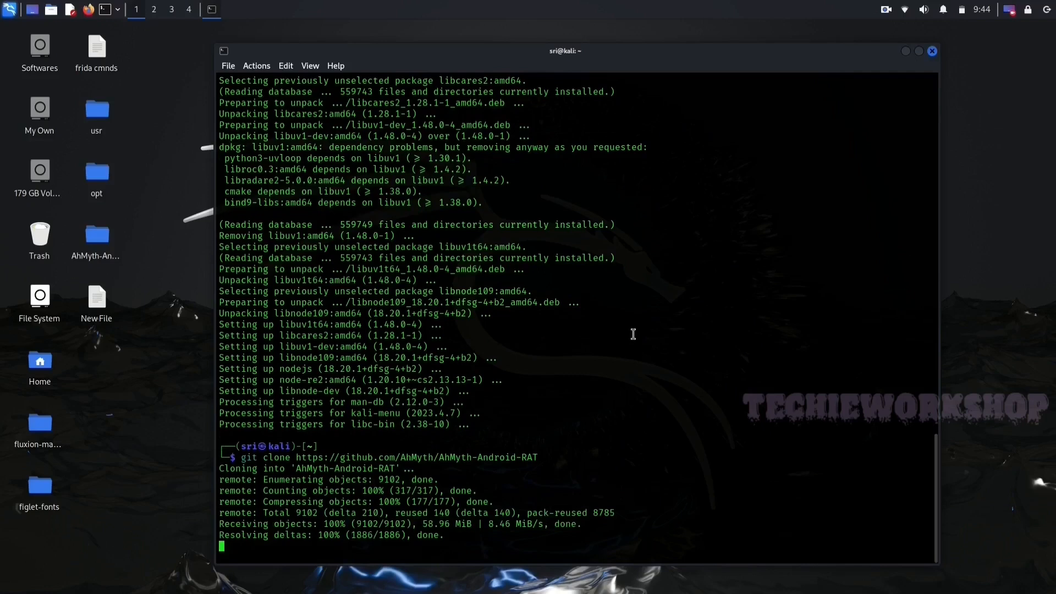
After the AhMyth-Android-RAT clone completes, enter cat /etc/os-release at the prompt.
{"action": "type", "text": "cat /etc/os-release"}
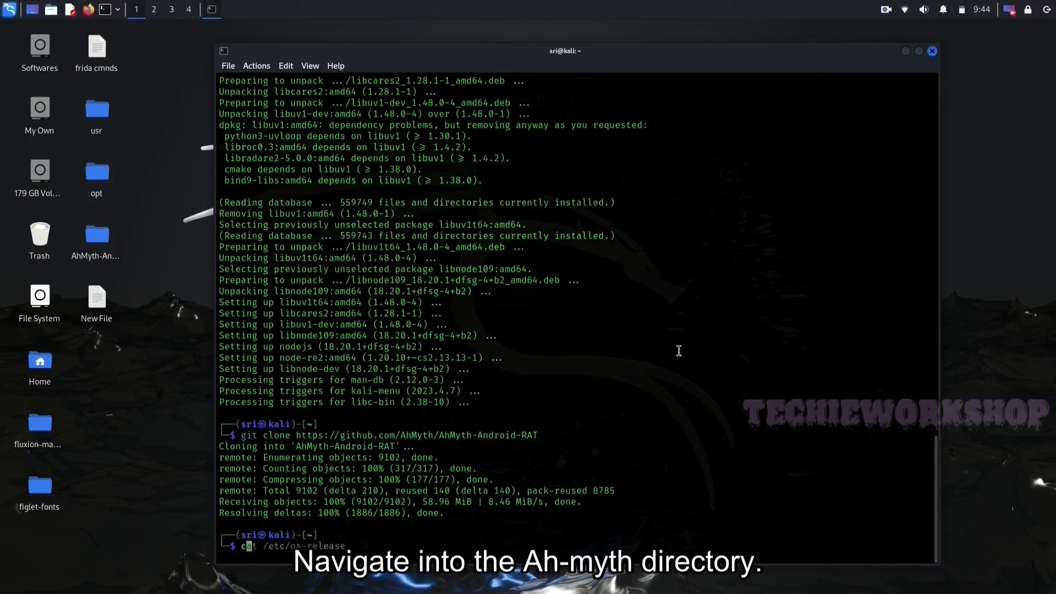
Change directory into AhMyth-Android-RAT/AhMyth-Server.
{"action": "type", "text": "cd AhMyth-Server"}
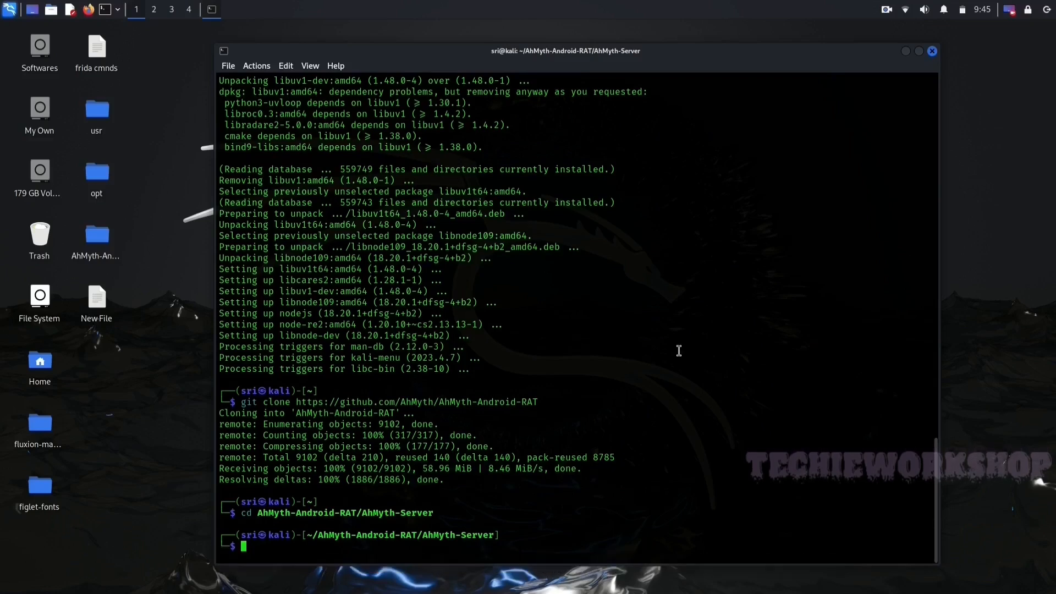
Run npm install in AhMyth-Server, adding 257 packages with 21 vulnerabilities reported.
{"action": "type", "text": "npm start"}
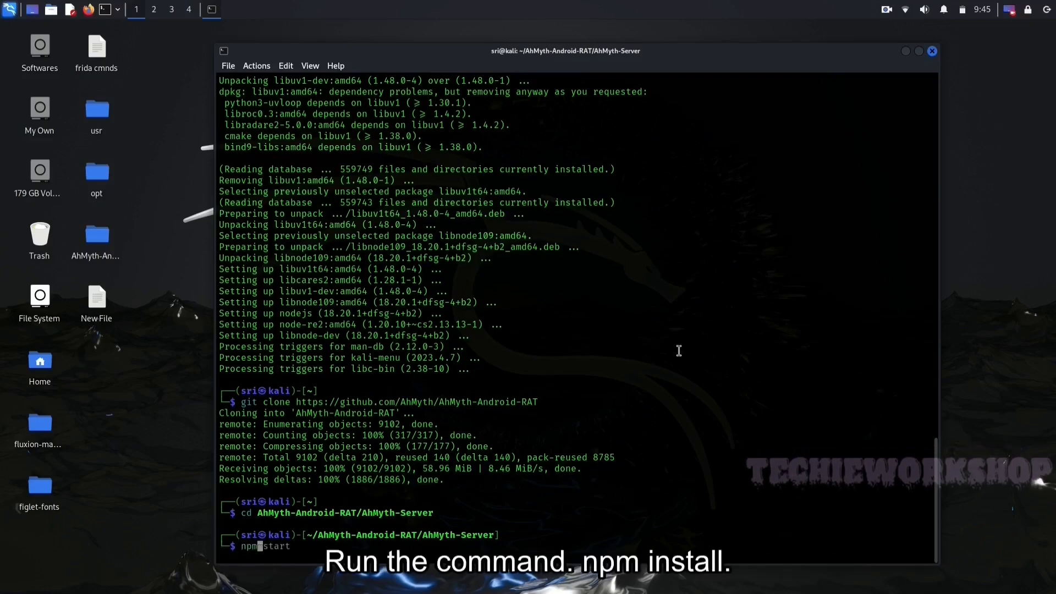
{"action": "type", "text": "ins"}
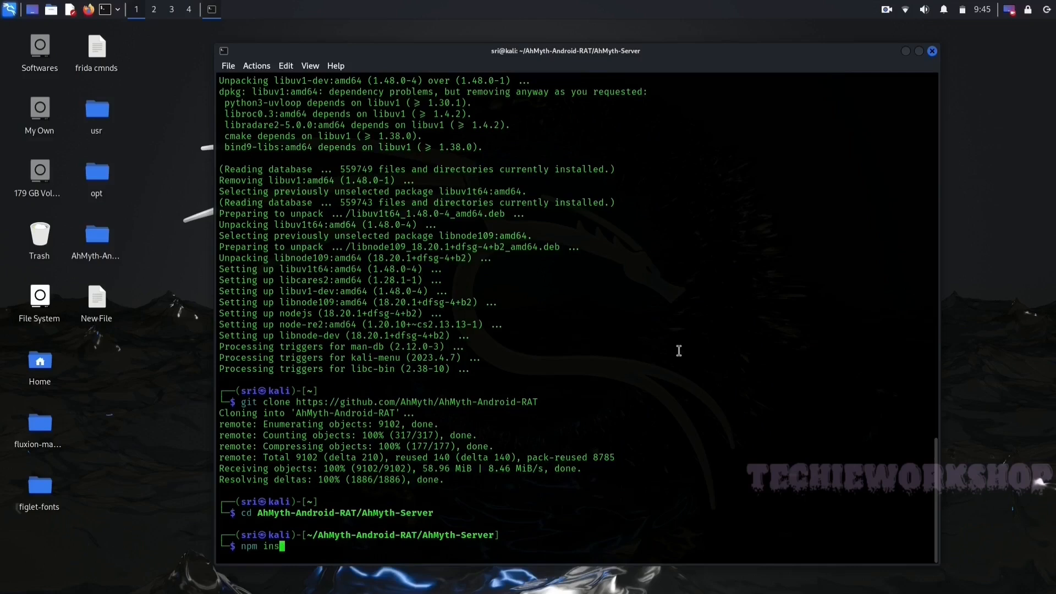
{"action": "type", "text": "tall"}
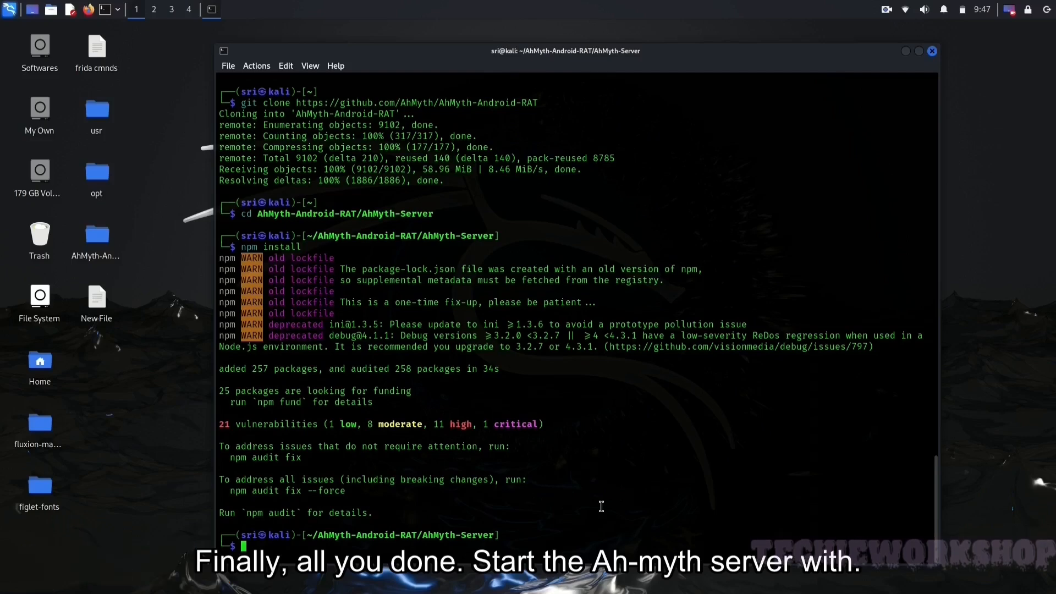
Start the AhMyth app with npm and close its Victims Lab window.
{"action": "type", "text": "npm install"}
{"action": "type", "text": "npm start"}
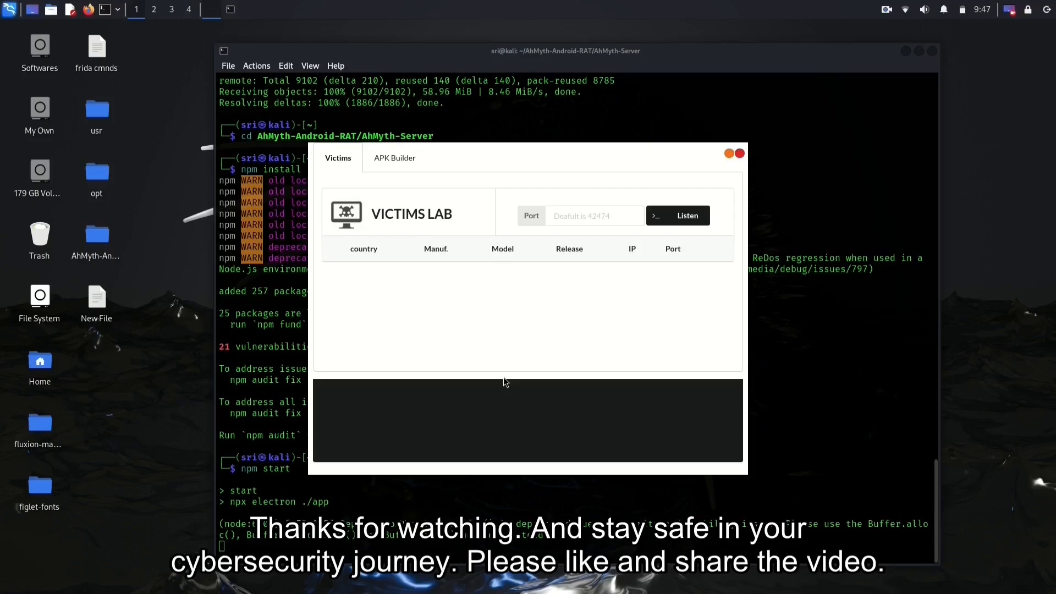
{"action": "left_click", "coordinate": [739, 154]}
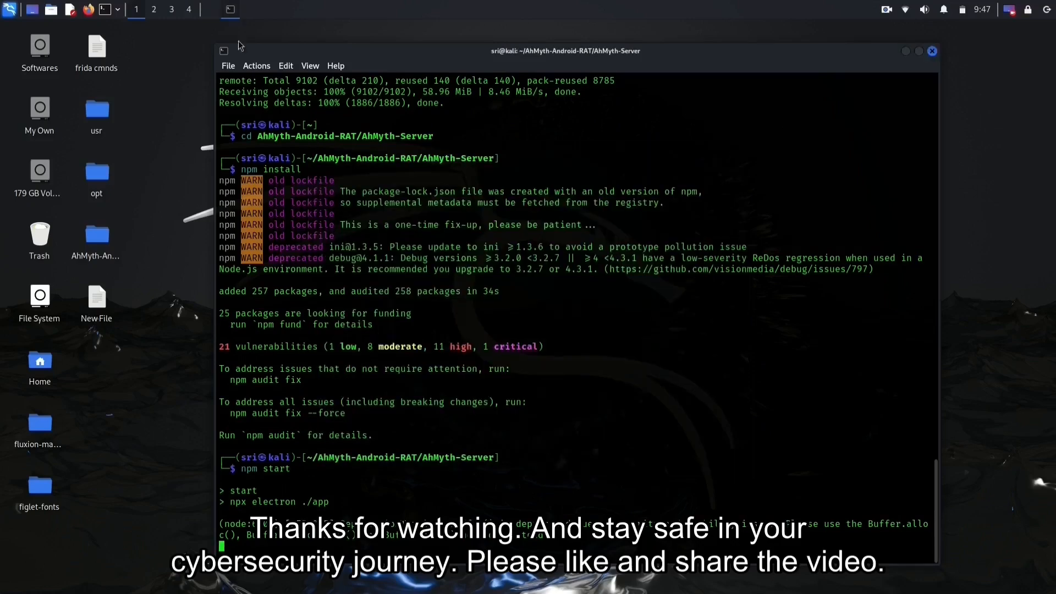